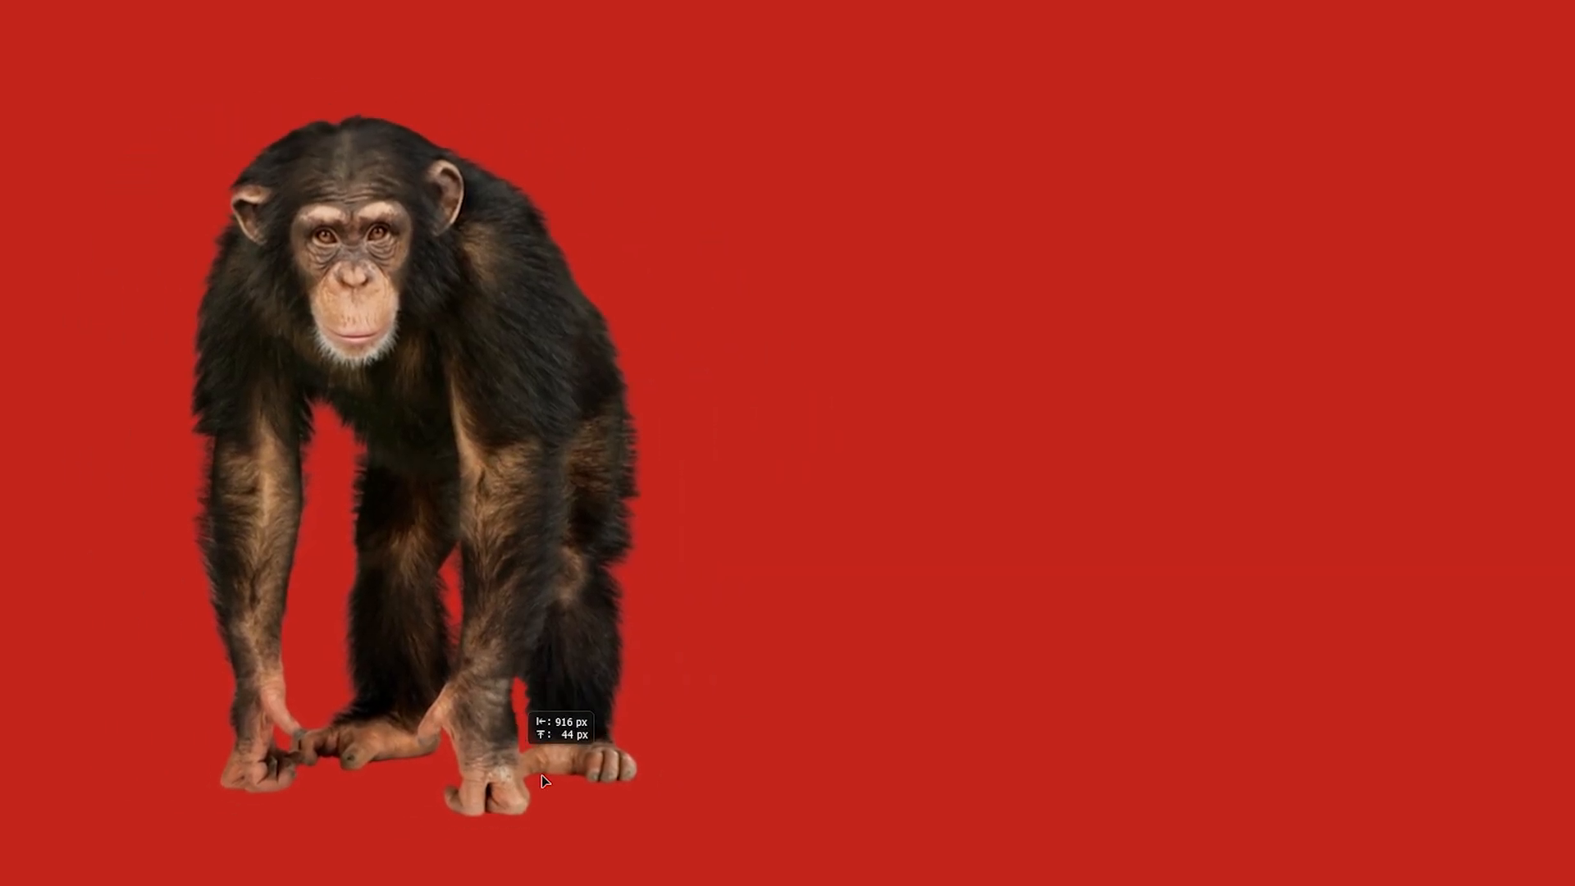
Move the chimpanzee photo into position on the left of the red canvas
{"action": "left_click_drag", "start_coordinate": [543, 781], "coordinate": [840, 793]}
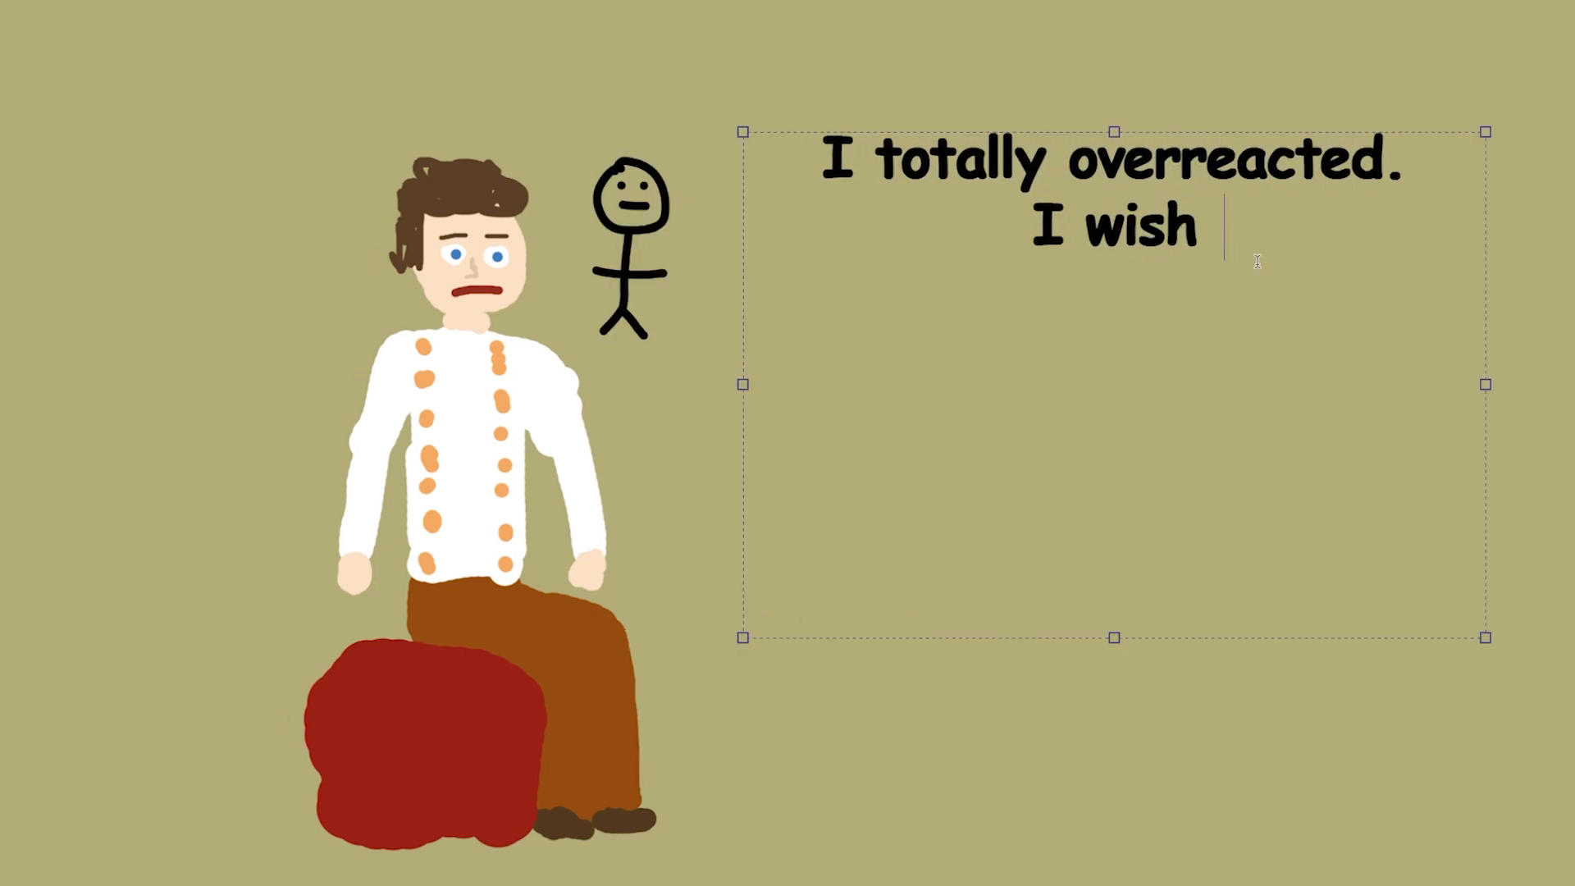
Finish the caption with 'I stayed calm and trusted her like I know I should'
{"action": "type", "text": "I stayed calm and trusted her like I know I should'"}
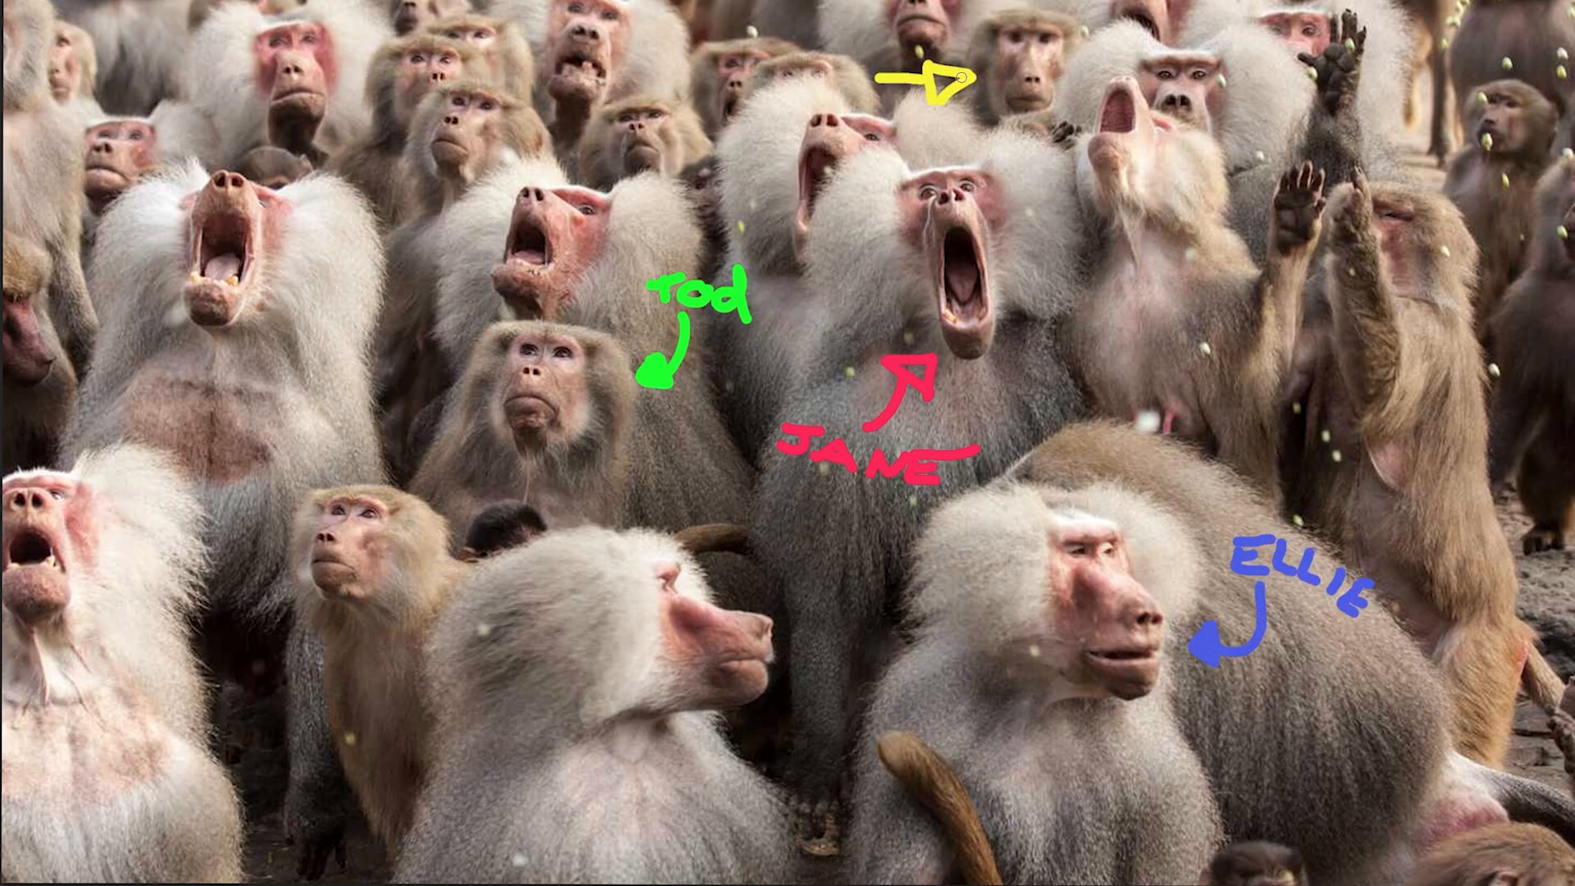
Add the name PETE to the baboon image and captions 'chill' and 'my bad' to the stick figures
{"action": "type", "text": "PETE"}
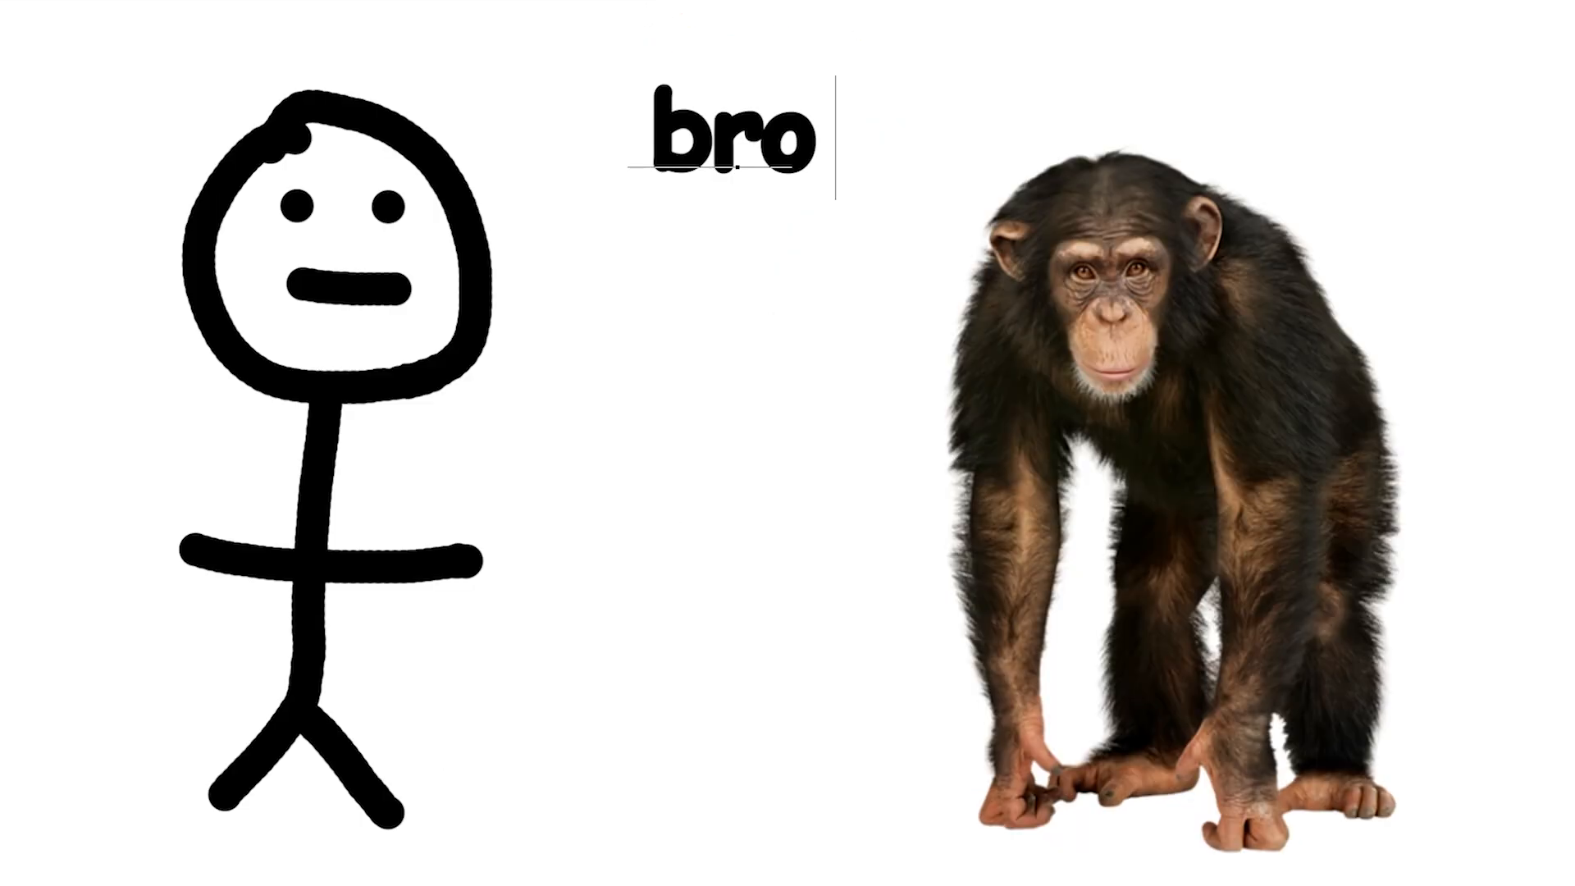
{"action": "type", "text": "chill"}
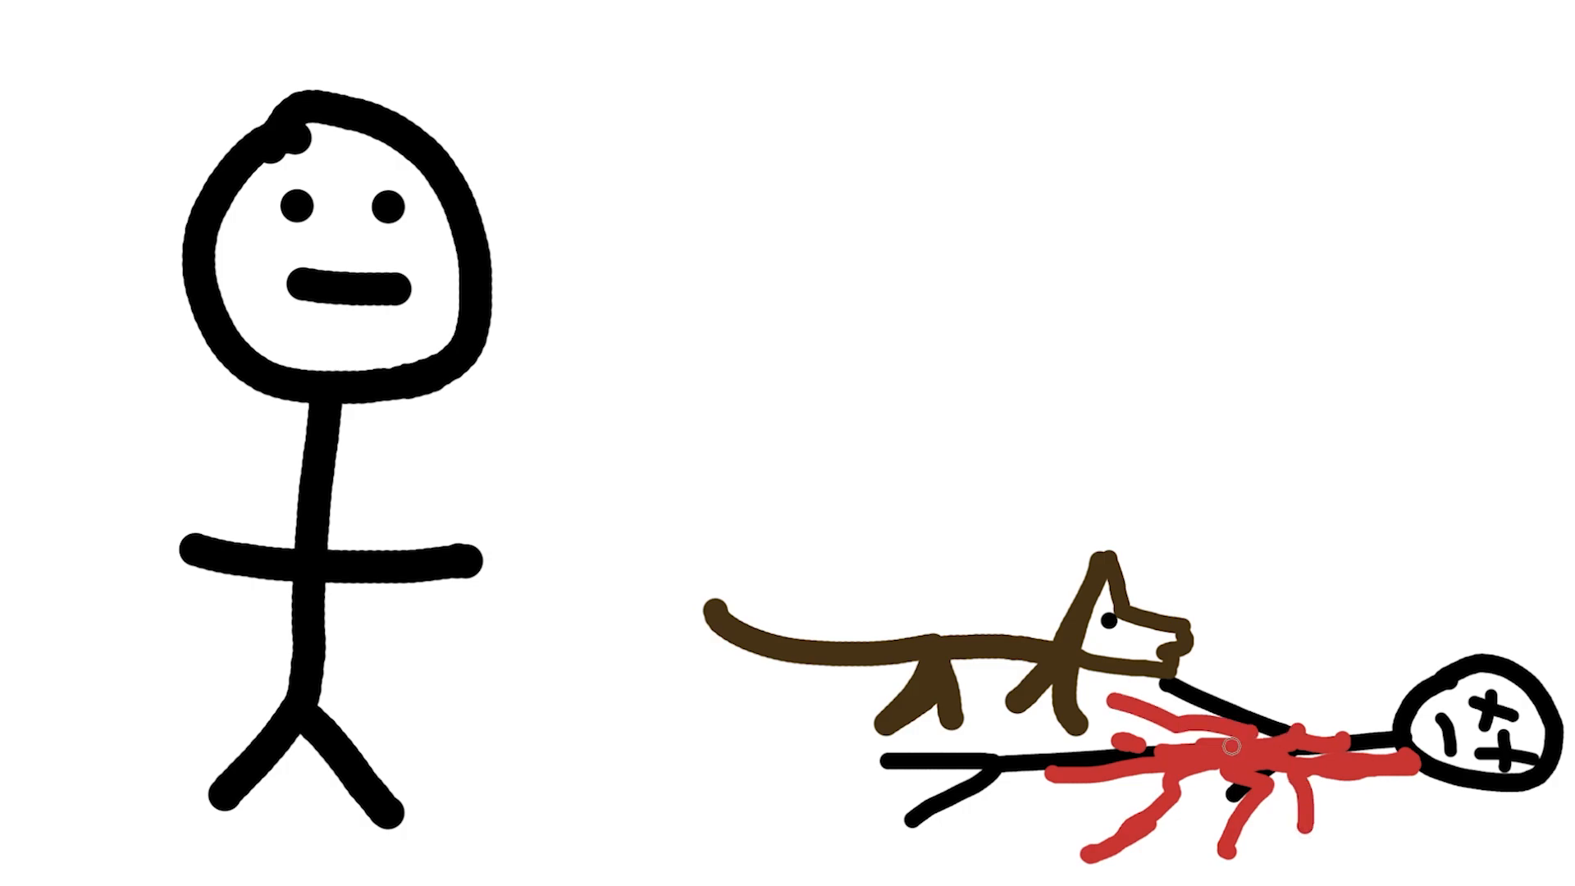
{"action": "type", "text": "my bad"}
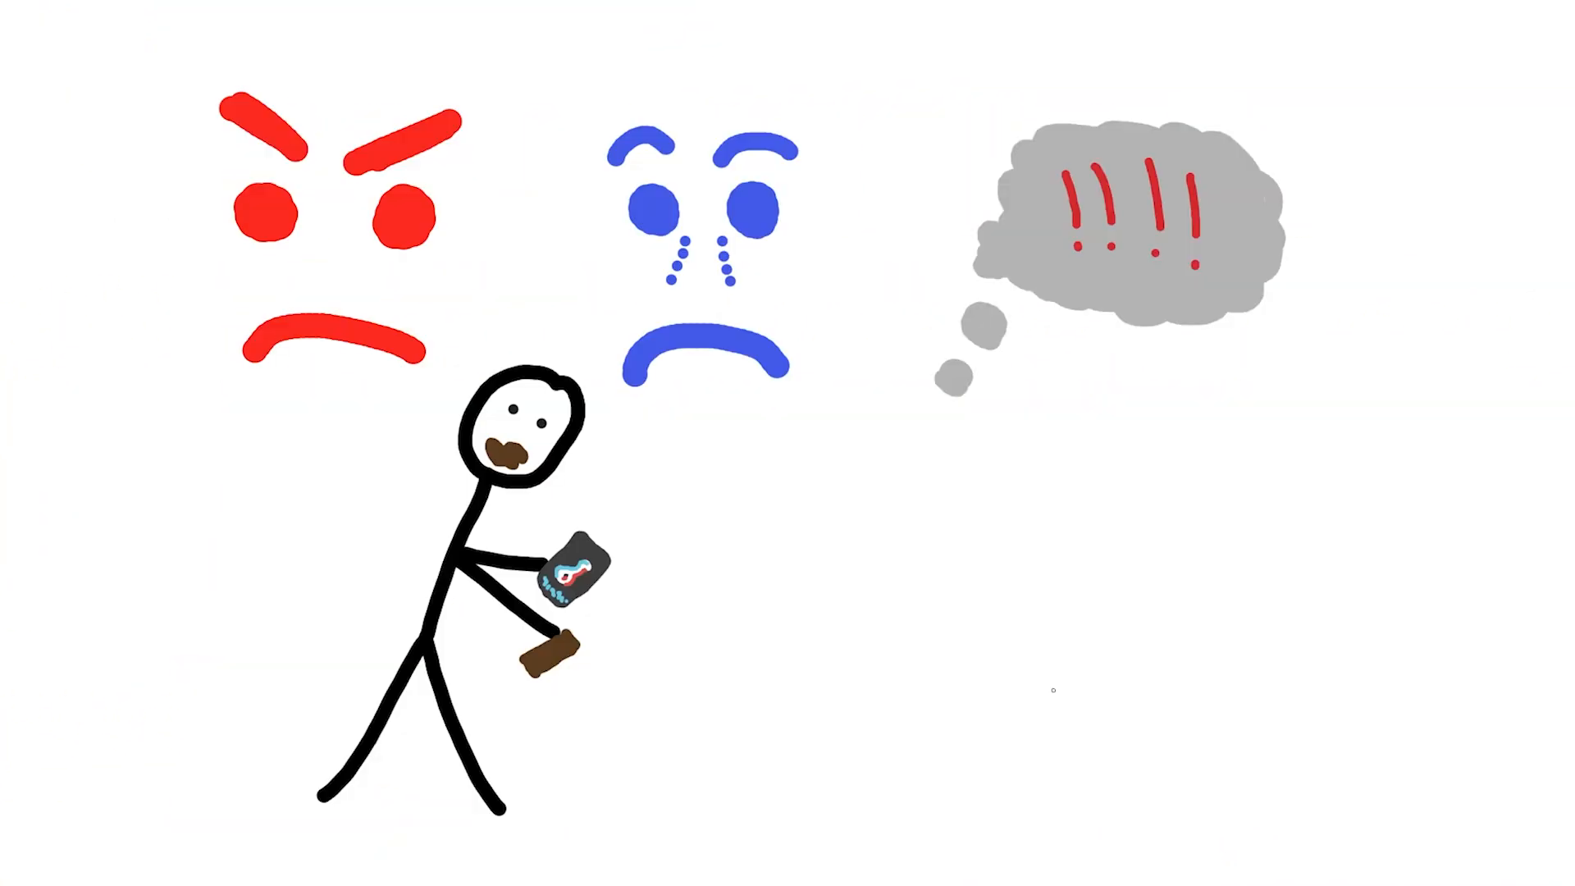
Scale the drawn hamburger over the chimp's face and commit the transform
{"action": "left_click_drag", "start_coordinate": [201, 90], "coordinate": [1336, 446]}
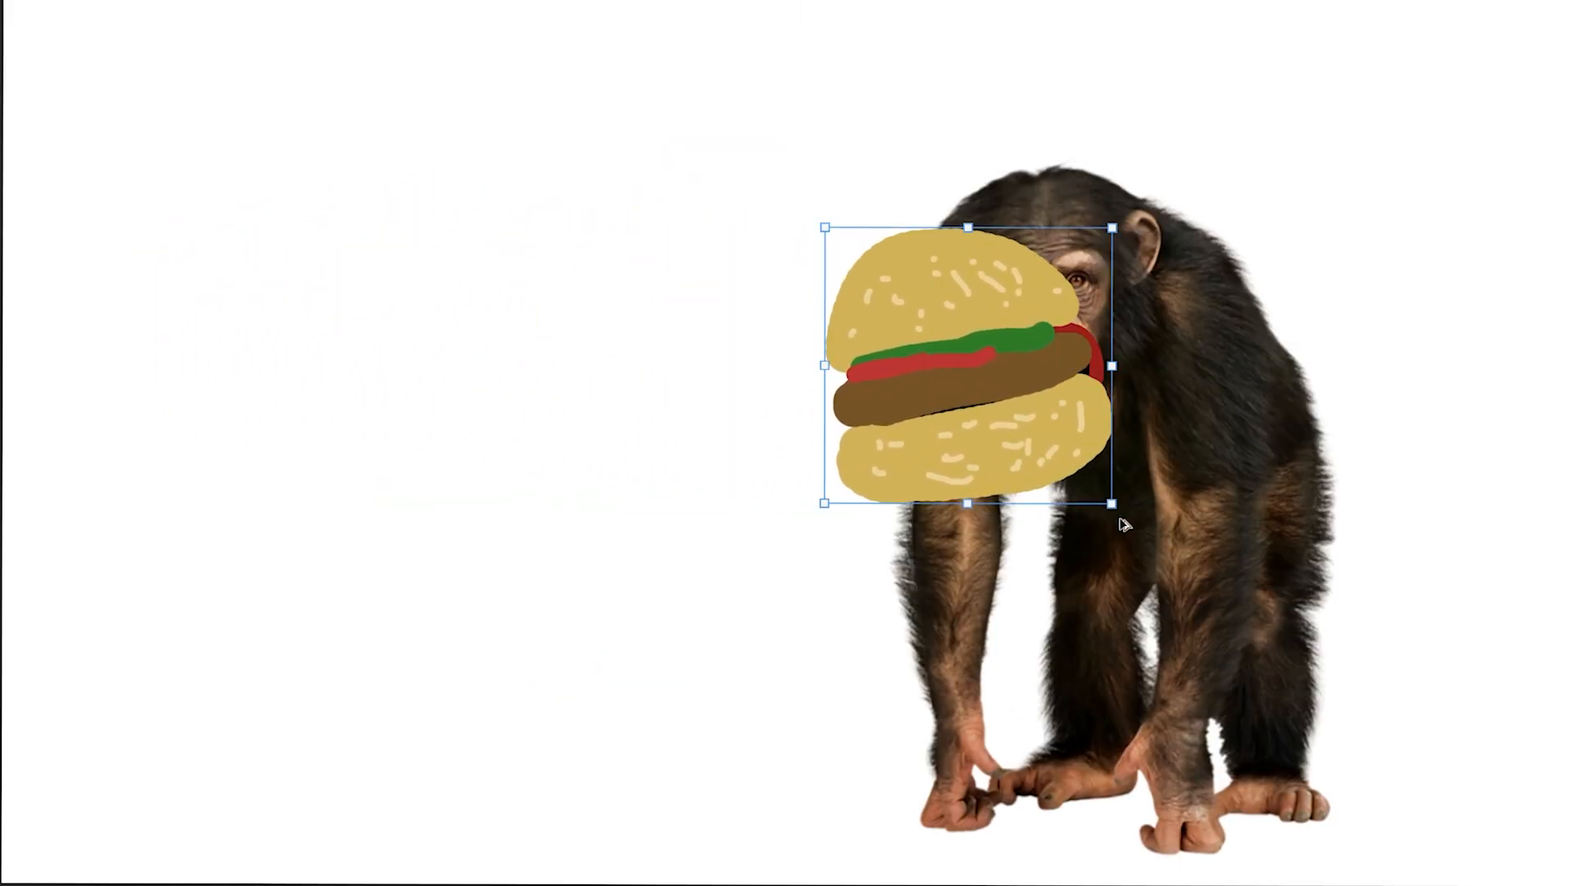
{"action": "key", "text": "Delete"}
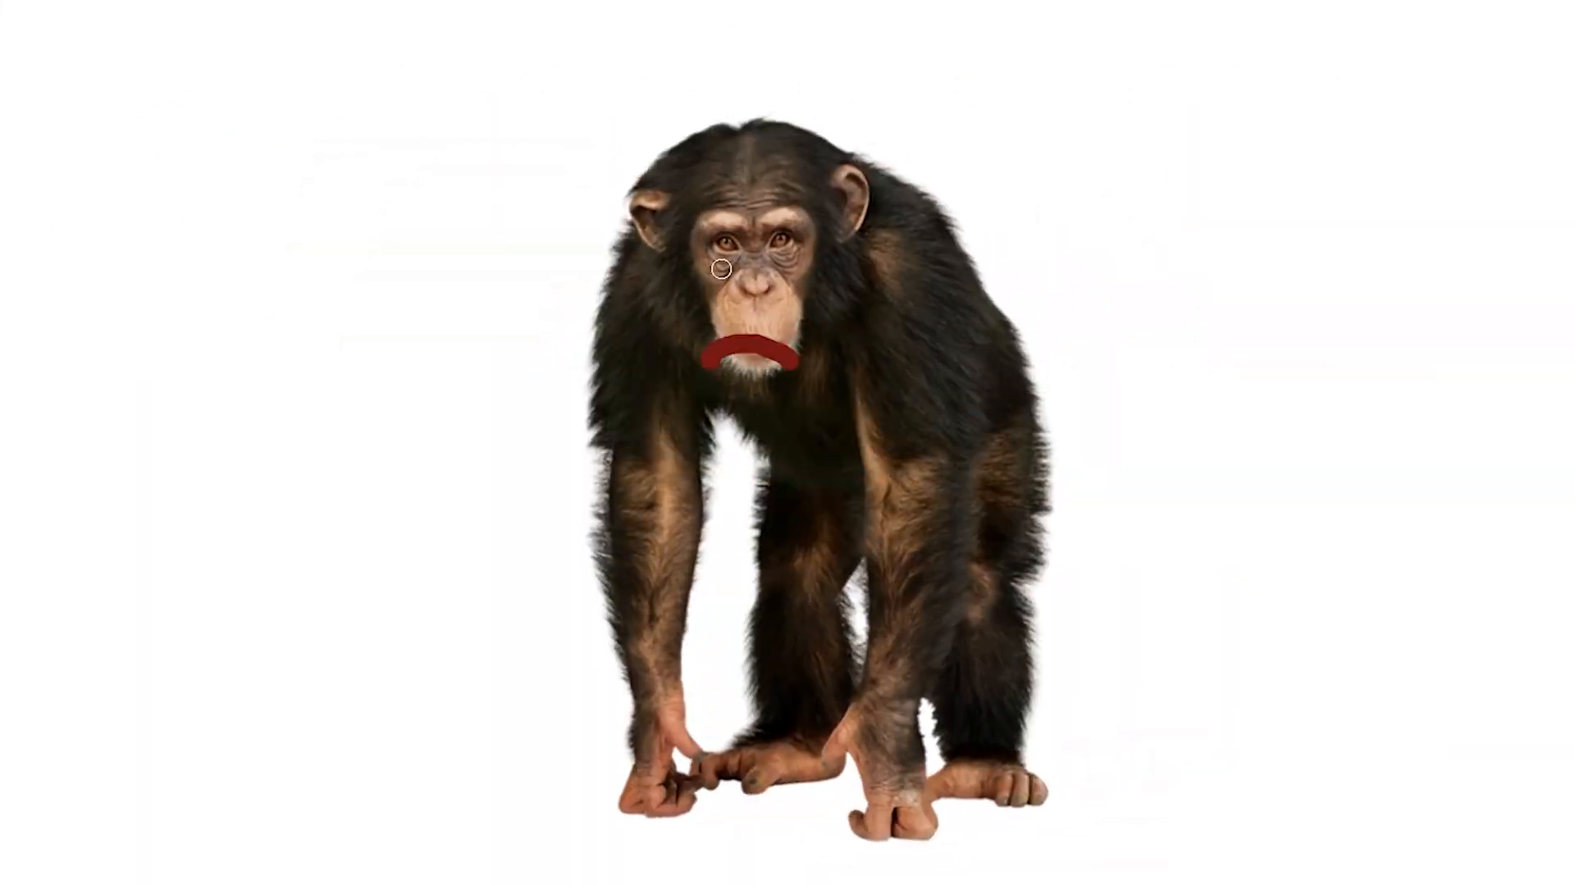
Paint a red frown on the chimp and type 'all be okay in the end. we're fine.' in the bubble
{"action": "left_click_drag", "start_coordinate": [724, 270], "coordinate": [562, 815]}
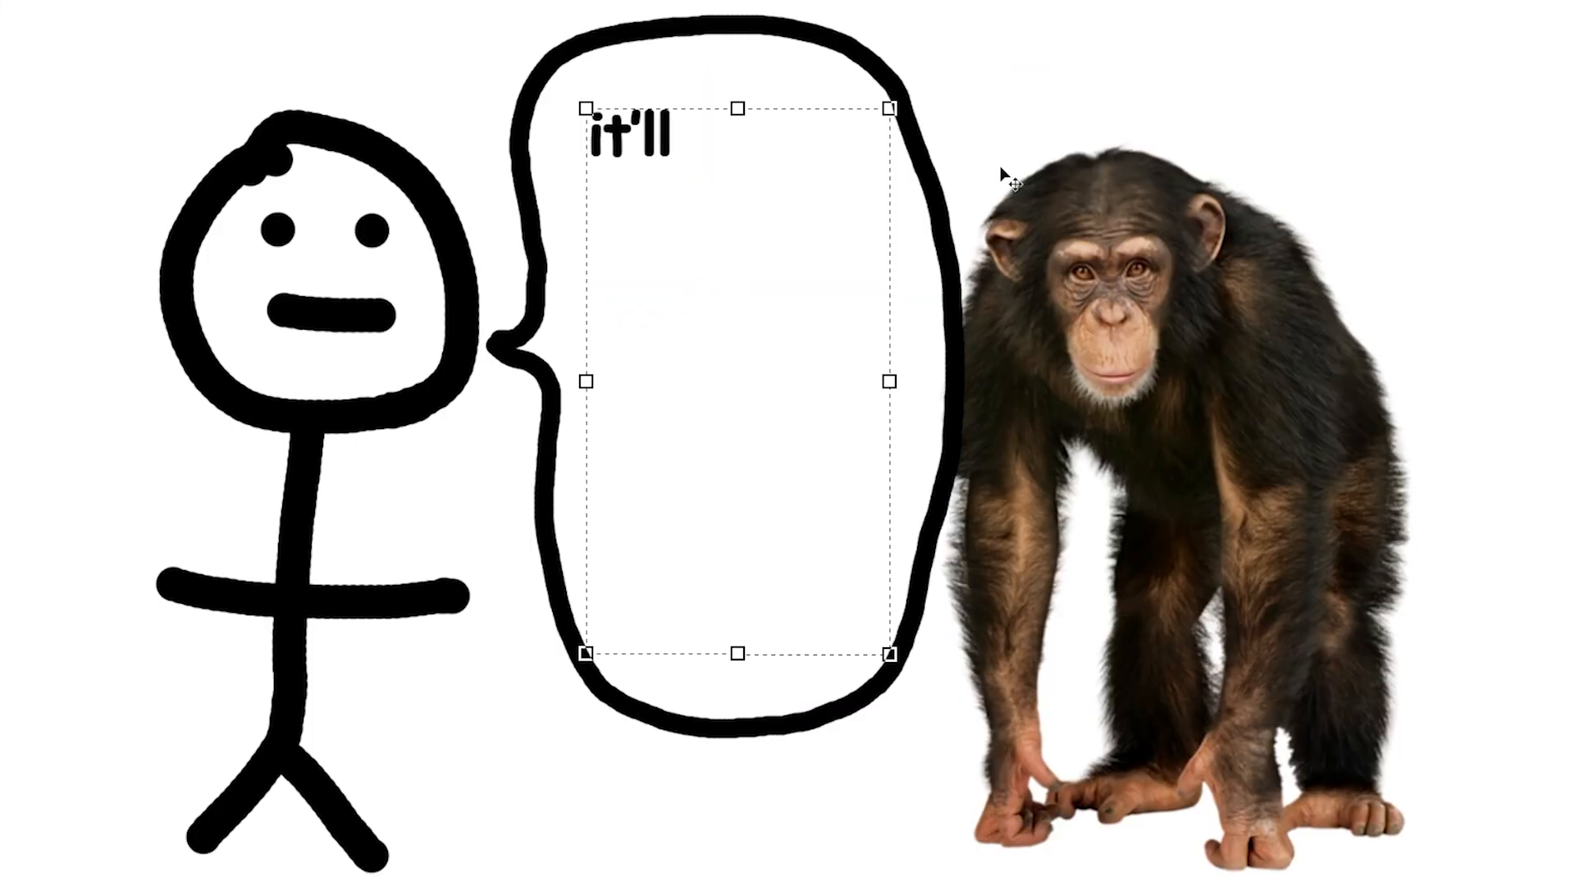
{"action": "type", "text": "all be okay in the end. we're fine."}
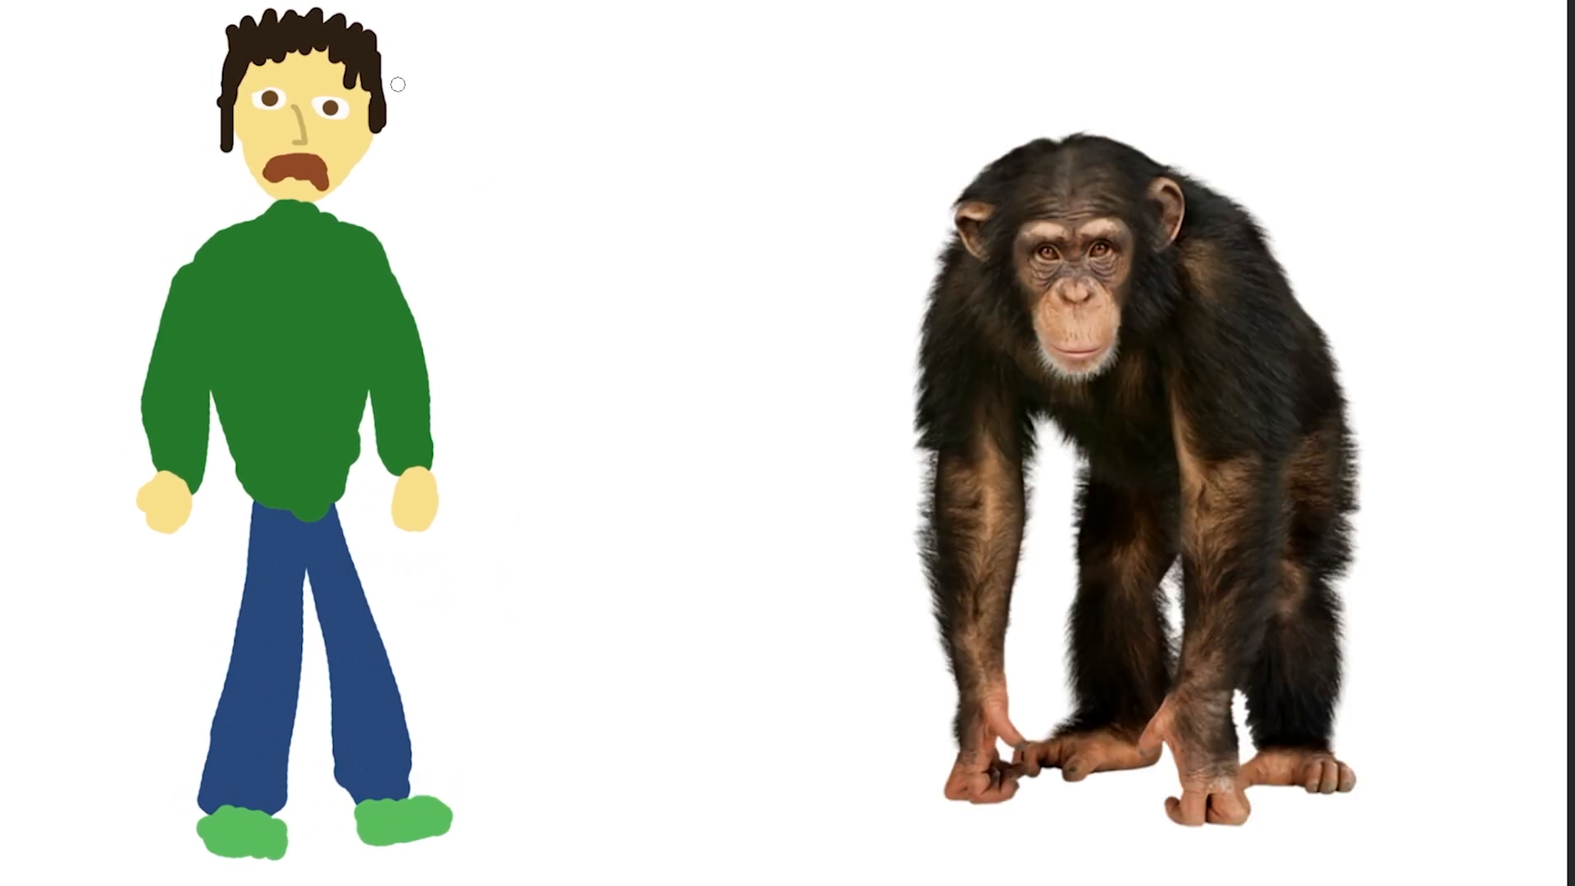
Draw a curved red arrow from the painted man pointing at the chimp
{"action": "left_click_drag", "start_coordinate": [395, 85], "coordinate": [822, 197]}
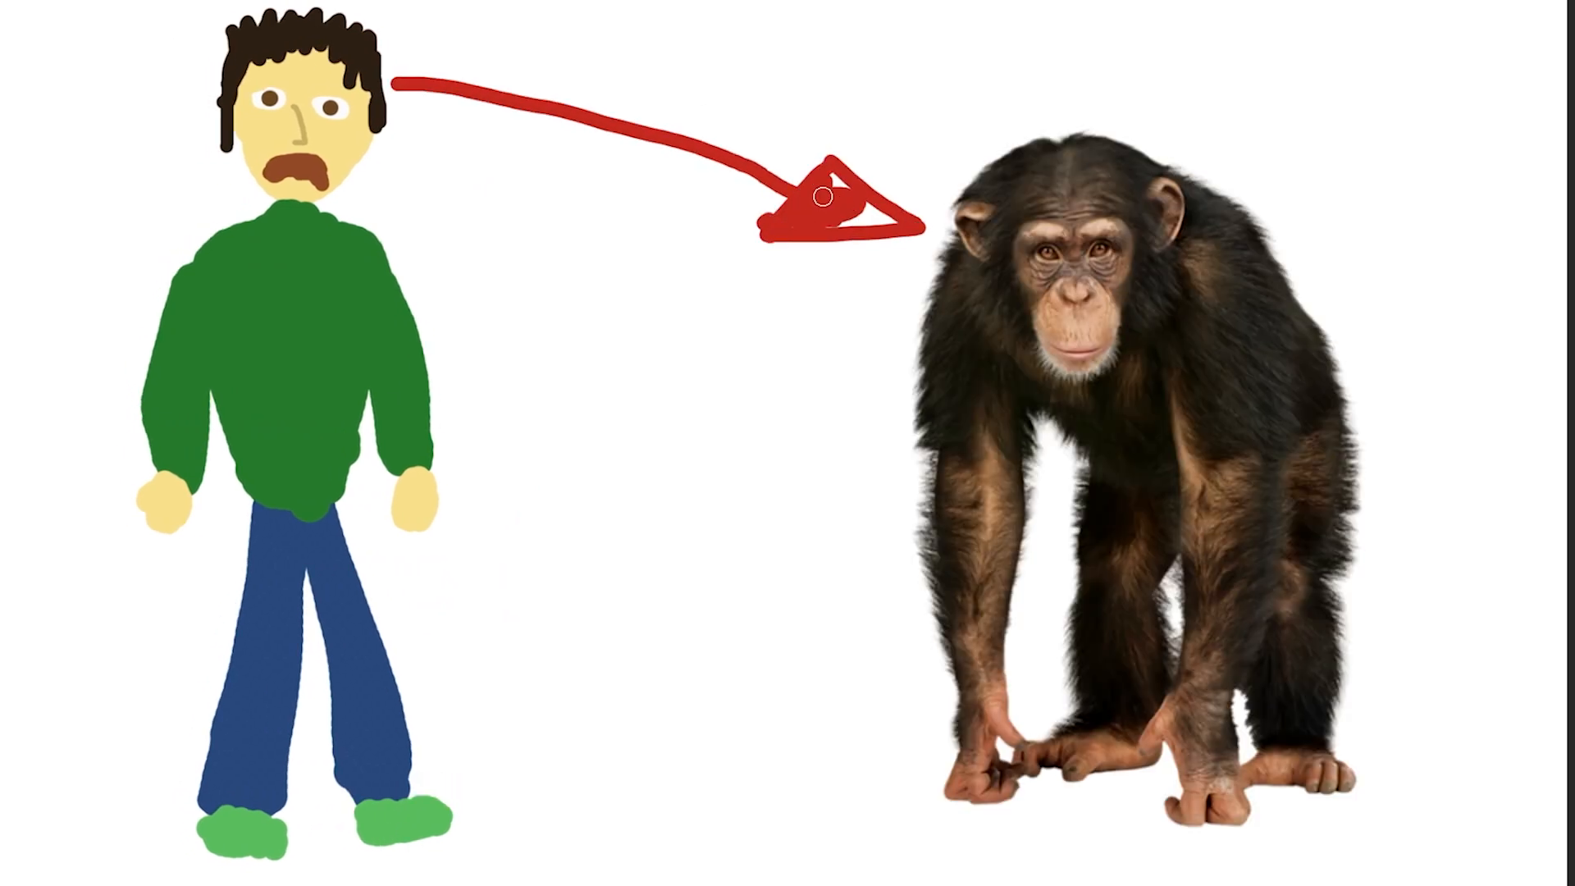
{"action": "left_click_drag", "start_coordinate": [824, 201], "coordinate": [1045, 819]}
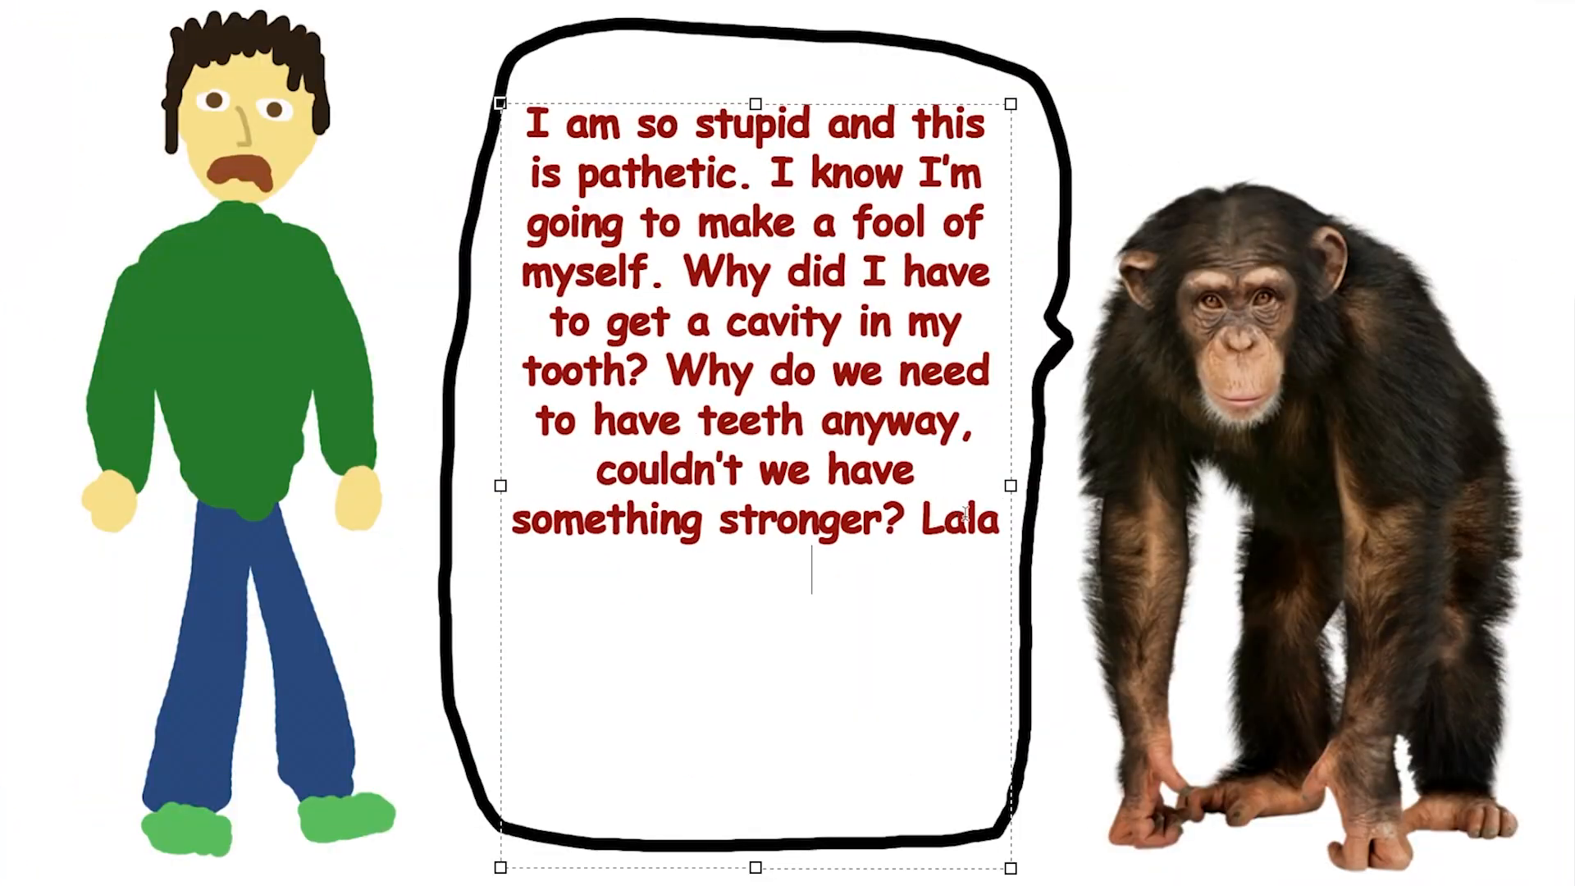
Type the reassuring message about treatment ending in 30 minutes and being happy again
{"action": "type", "text": "lalalalalalalalalal la la la la lal al"}
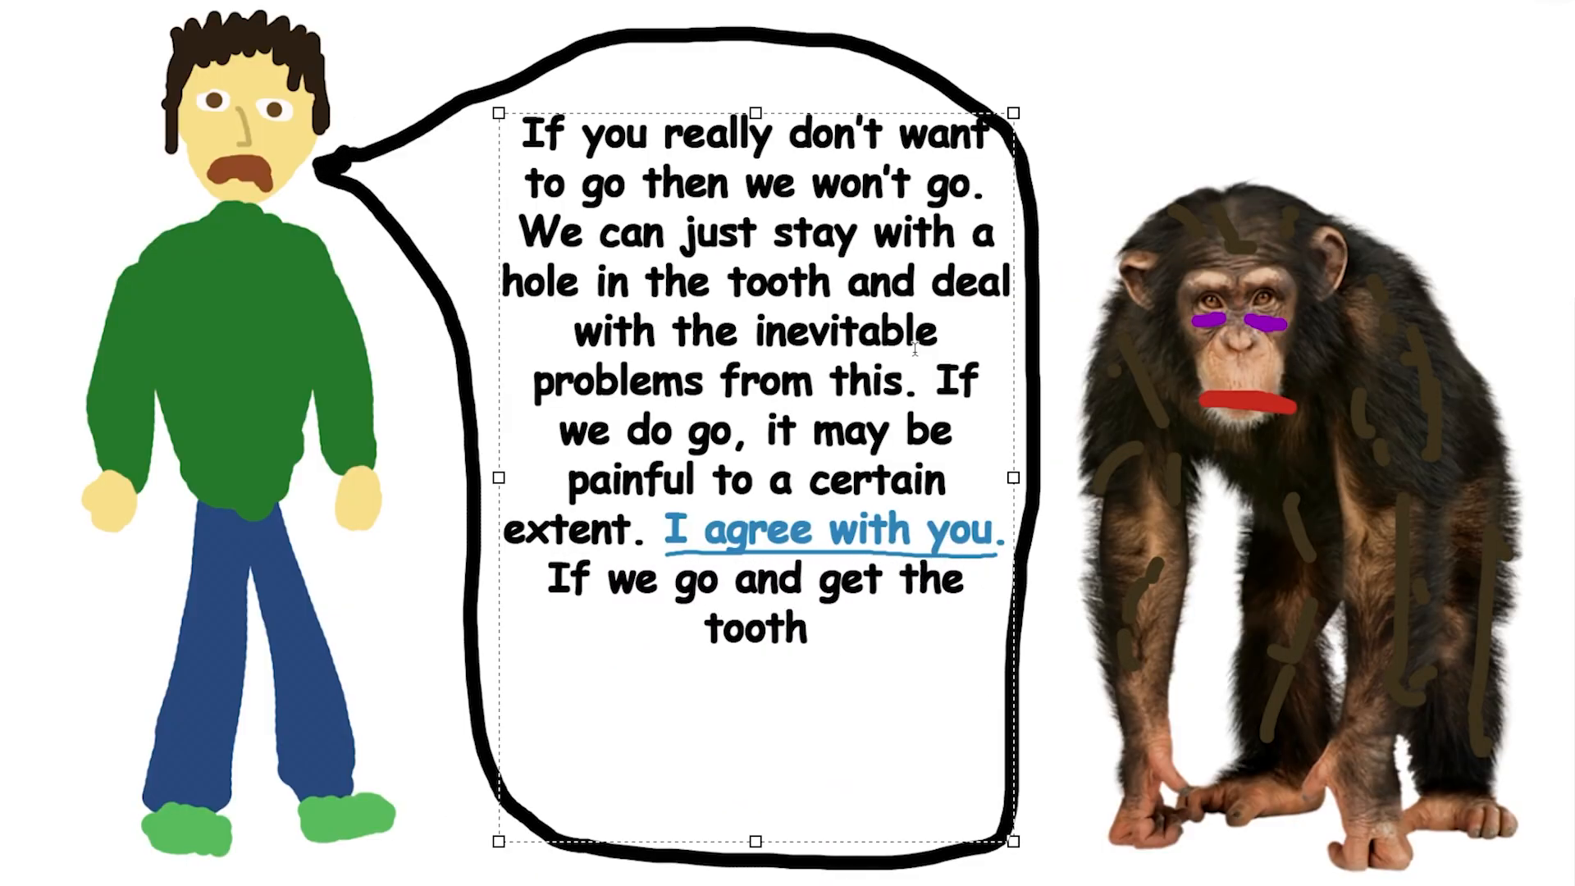
{"action": "type", "text": "fixed then it will all be over in about 30 minutes"}
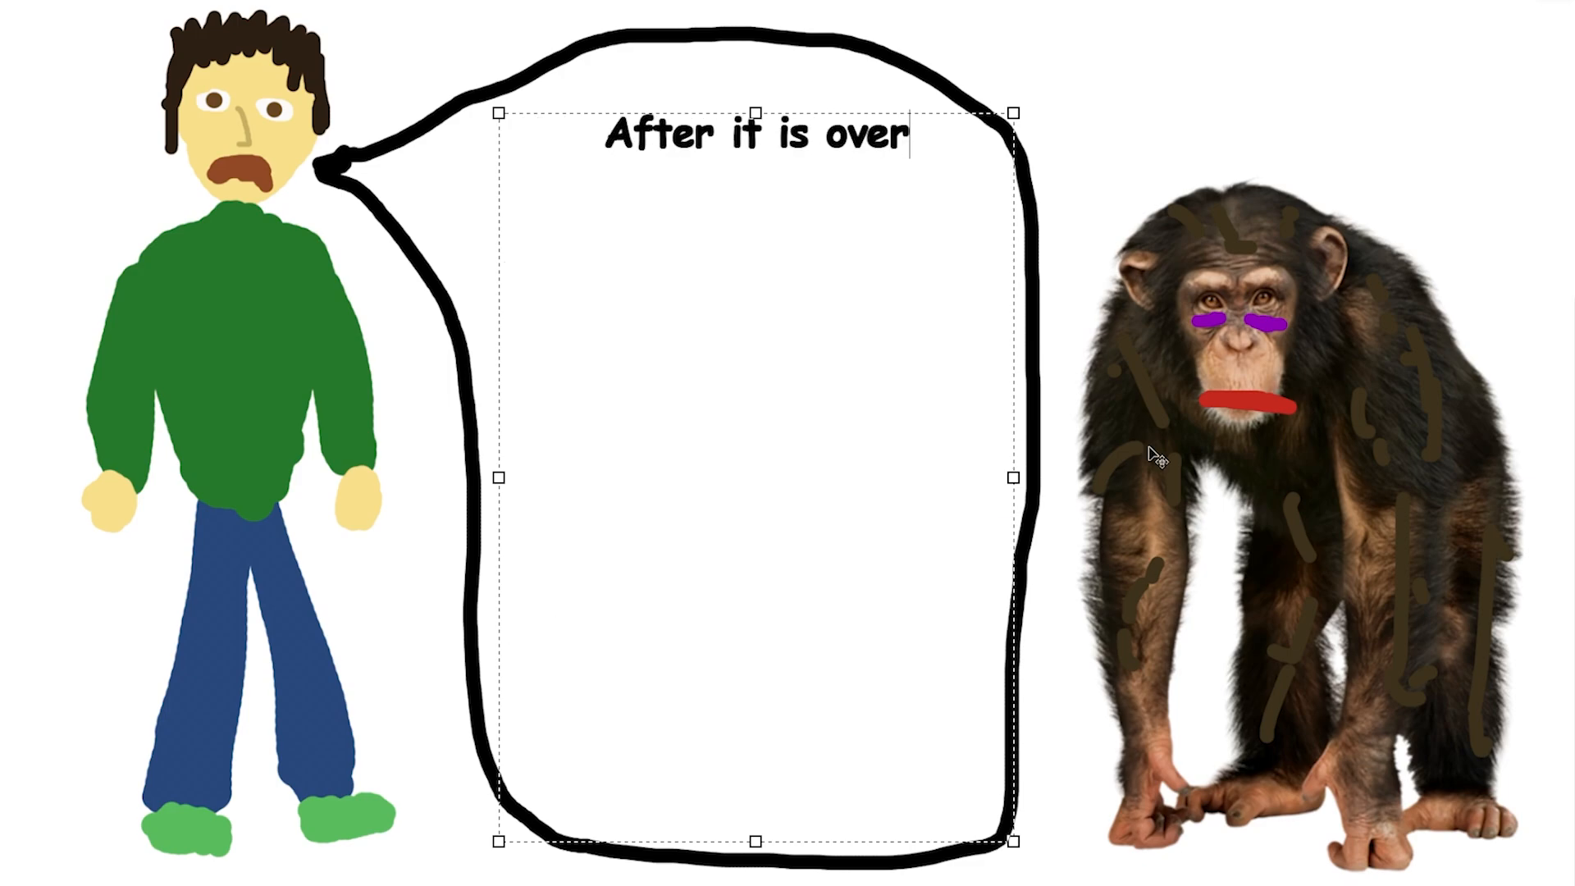
{"action": "type", "text": "we will be happy again. The treatment and di"}
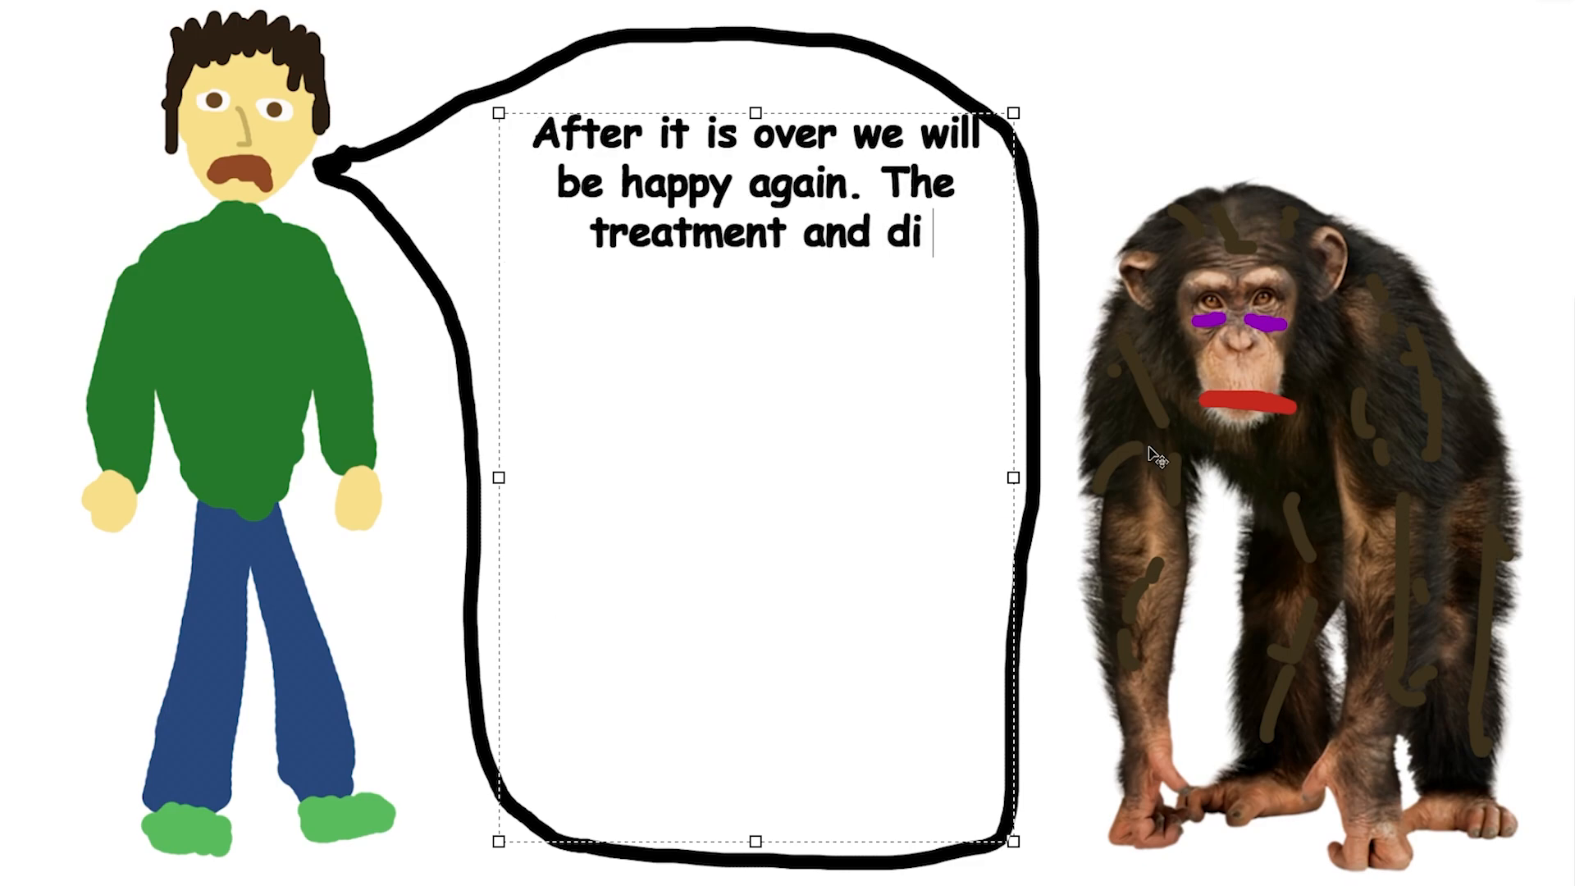
{"action": "type", "text": "scomfort won't last forever. Let's get some perspective on this. We are getting our tooth fixed"}
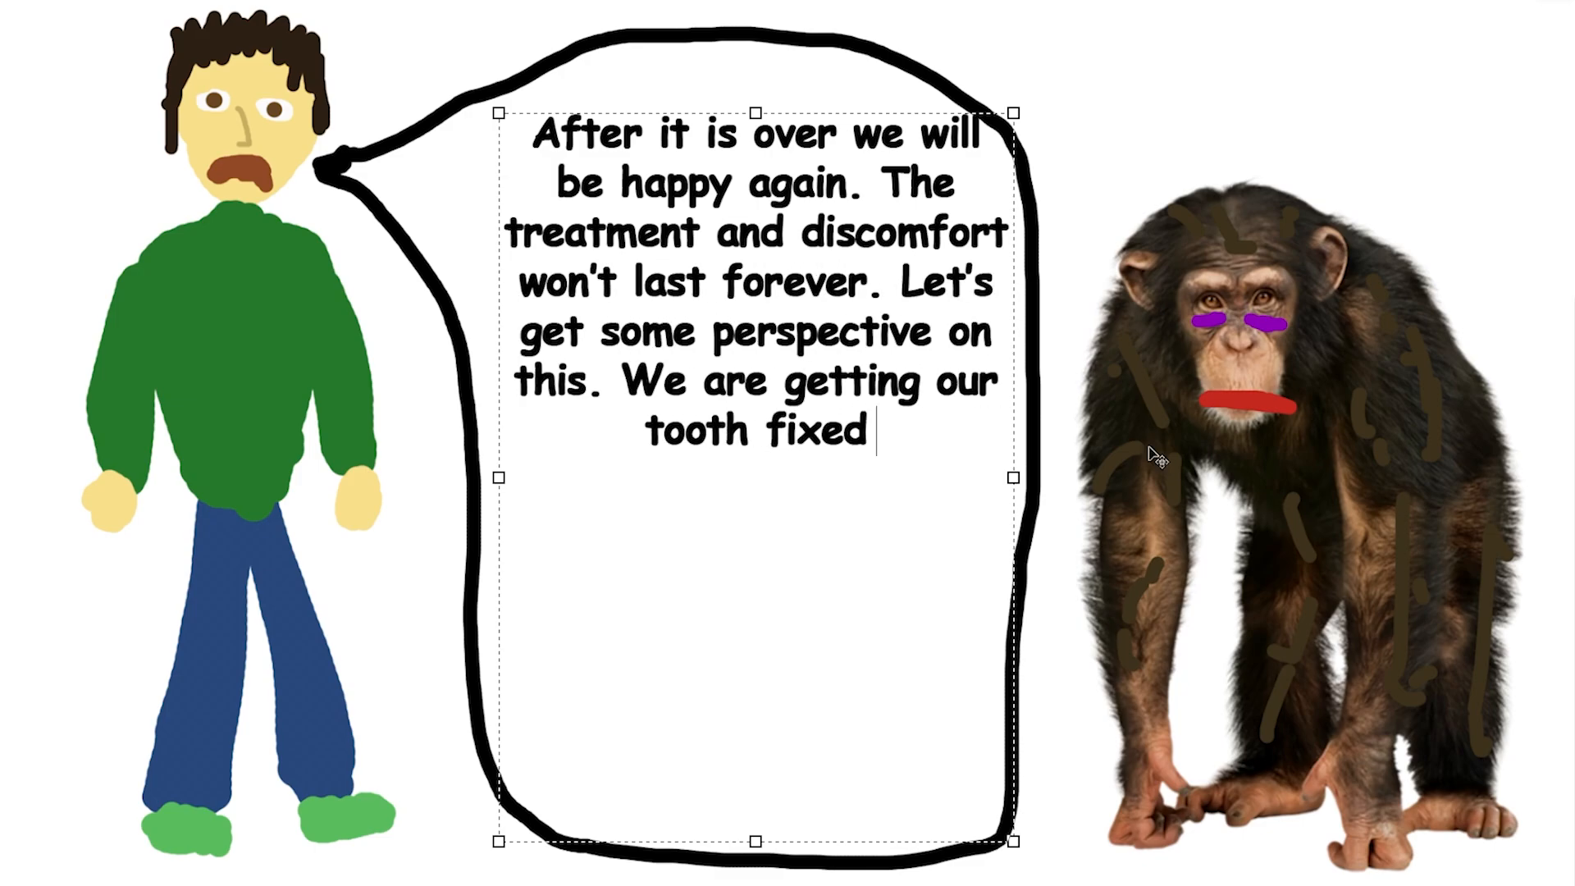
{"action": "type", "text": ", it's not the end of the world. I actually want this done. Logic truth logic truth logic fa"}
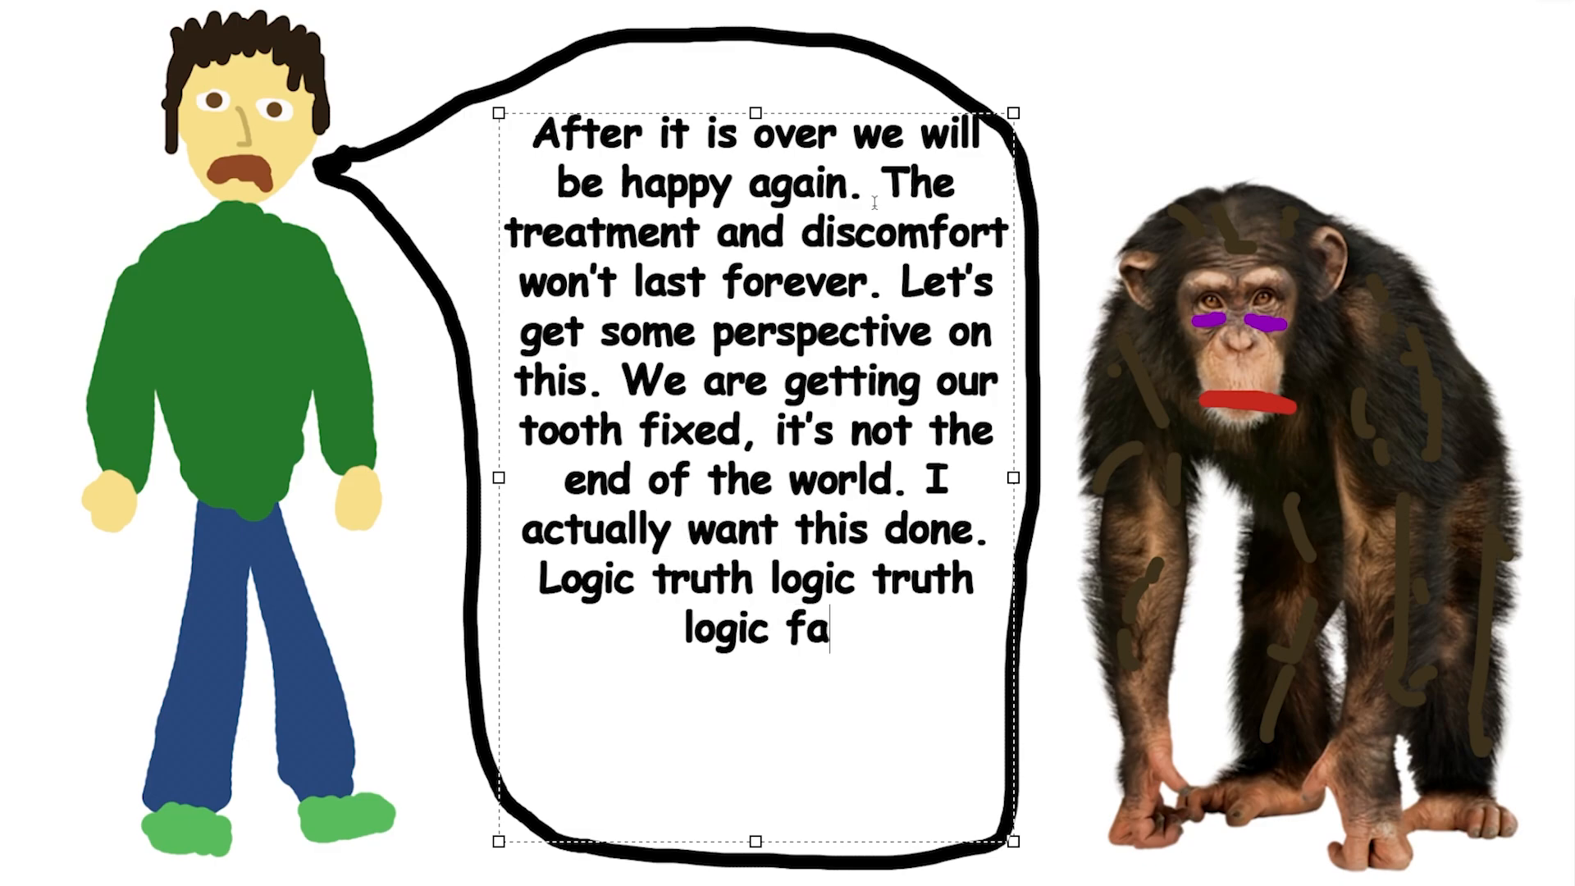
{"action": "type", "text": "cts truth reason rational"}
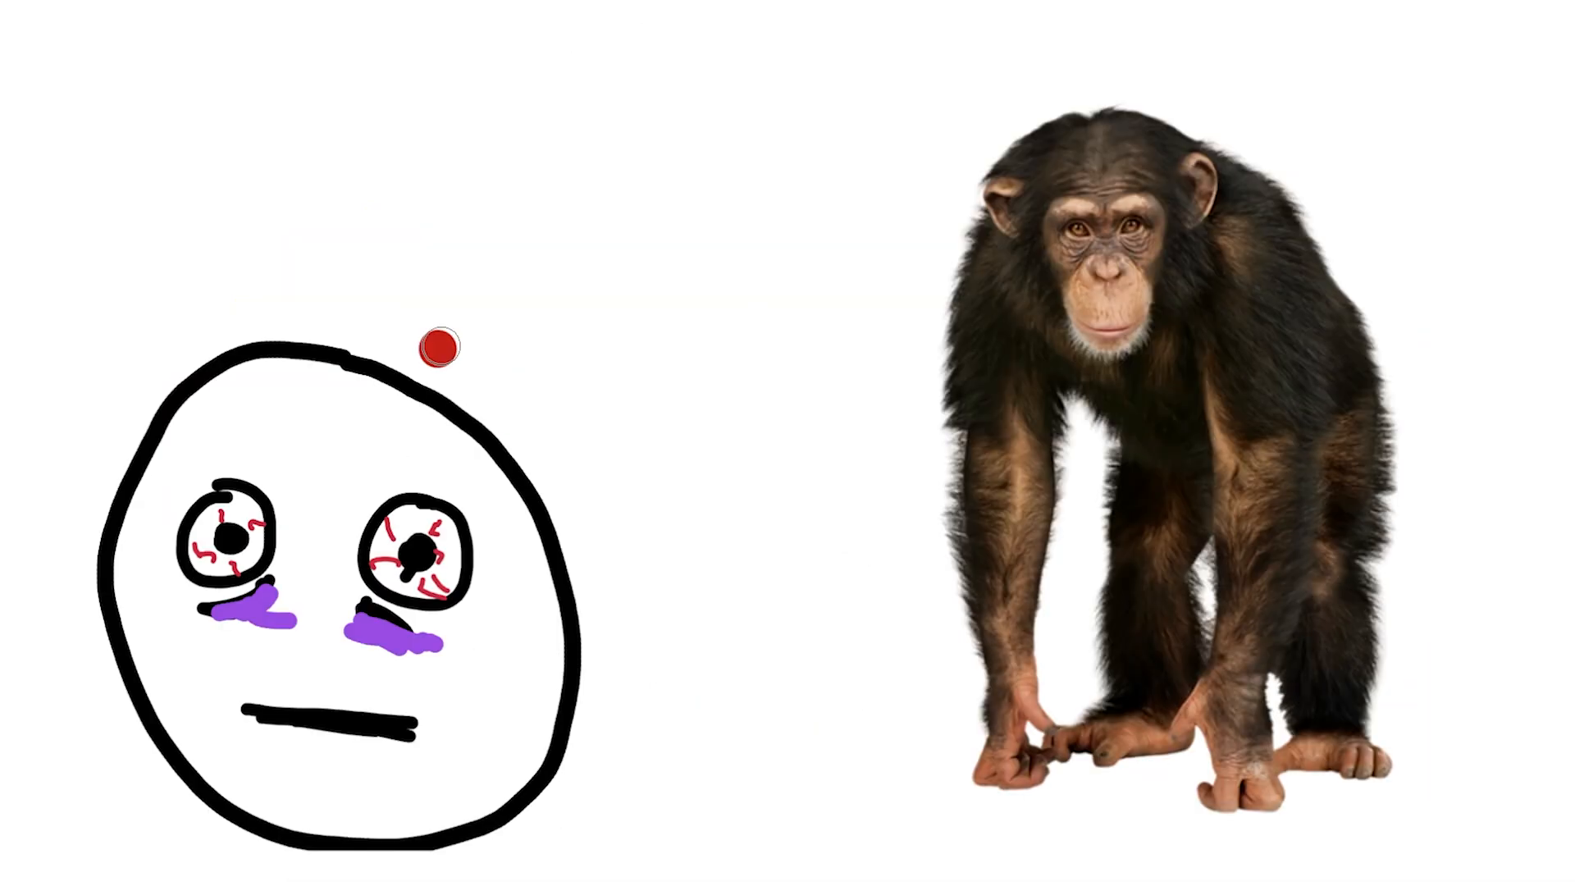
Paint the lying stick figure and draw a red smile stroke for the chimp
{"action": "left_click_drag", "start_coordinate": [439, 347], "coordinate": [867, 286]}
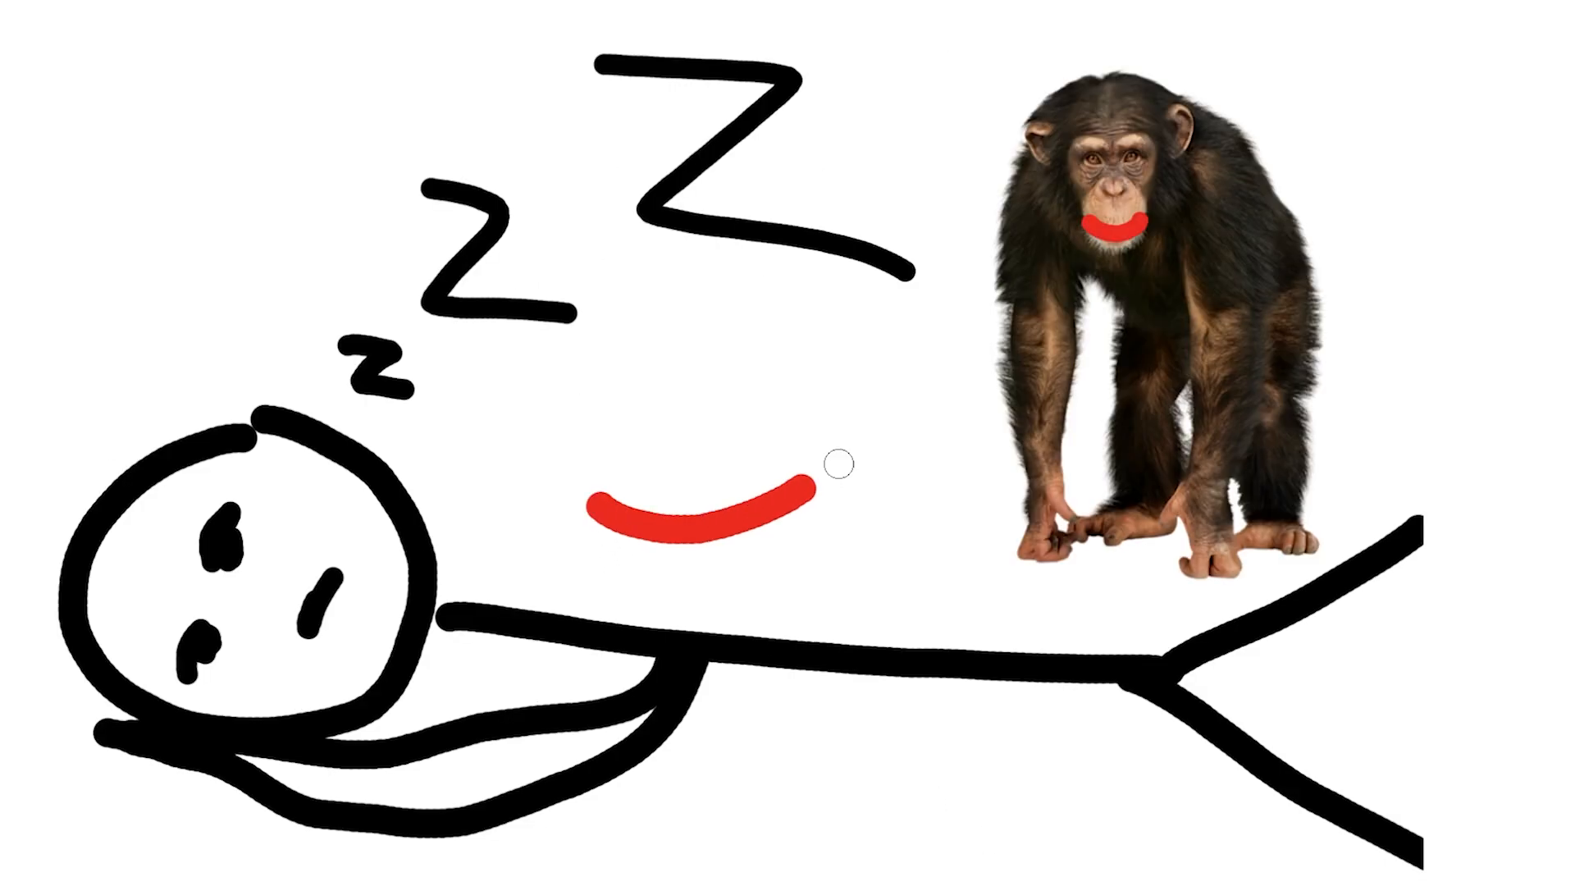
{"action": "left_click_drag", "start_coordinate": [592, 512], "coordinate": [990, 364]}
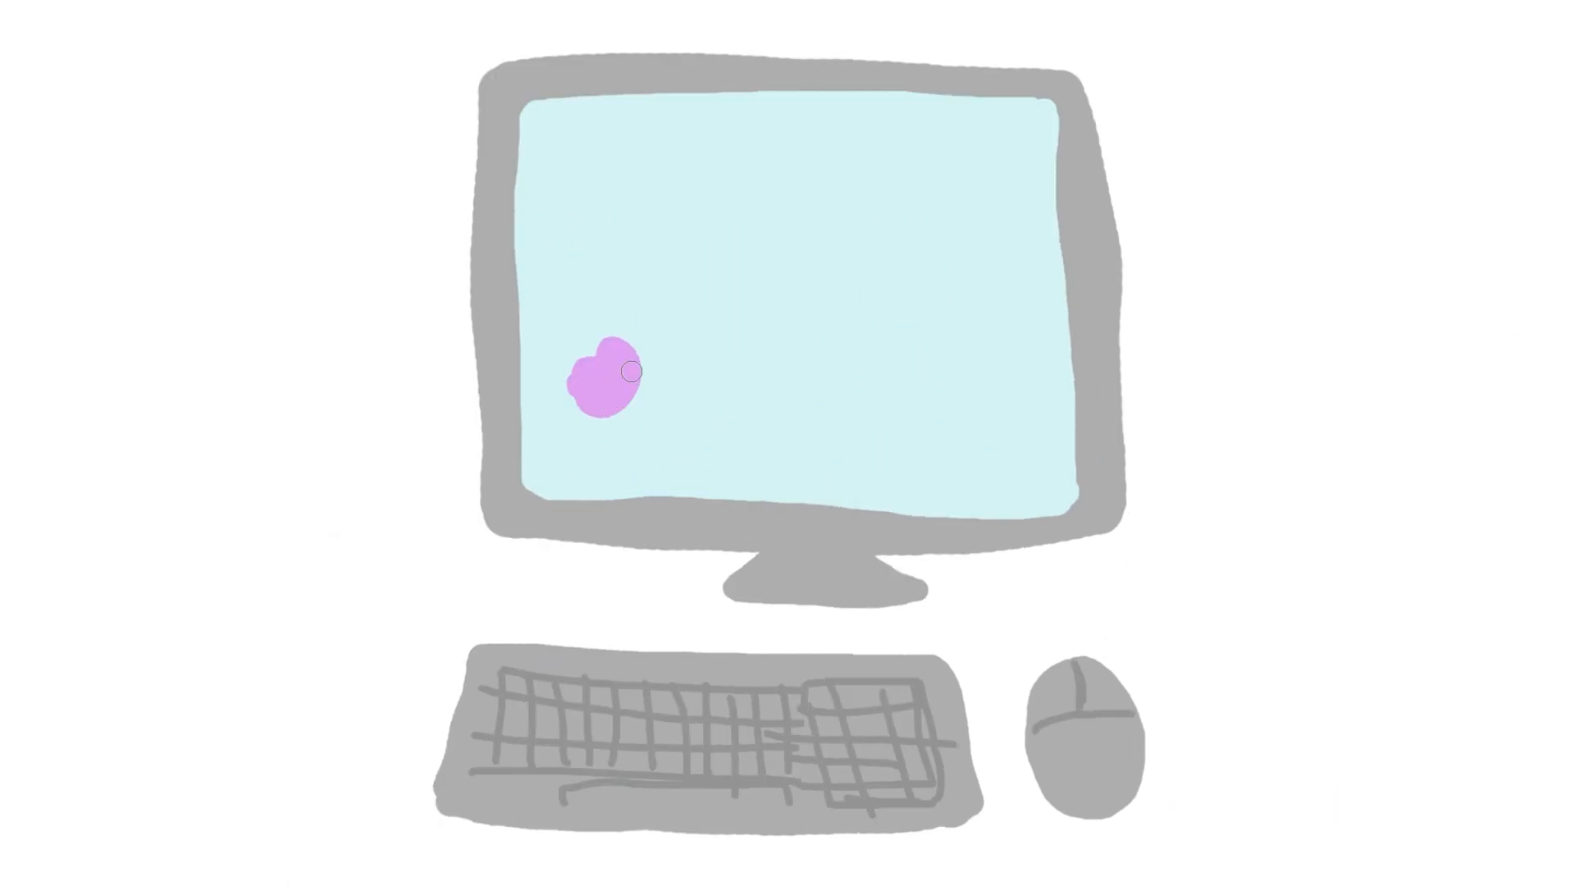
Paint the grey computer monitor, keyboard and mouse with a light-blue screen
{"action": "type", "text": "th"}
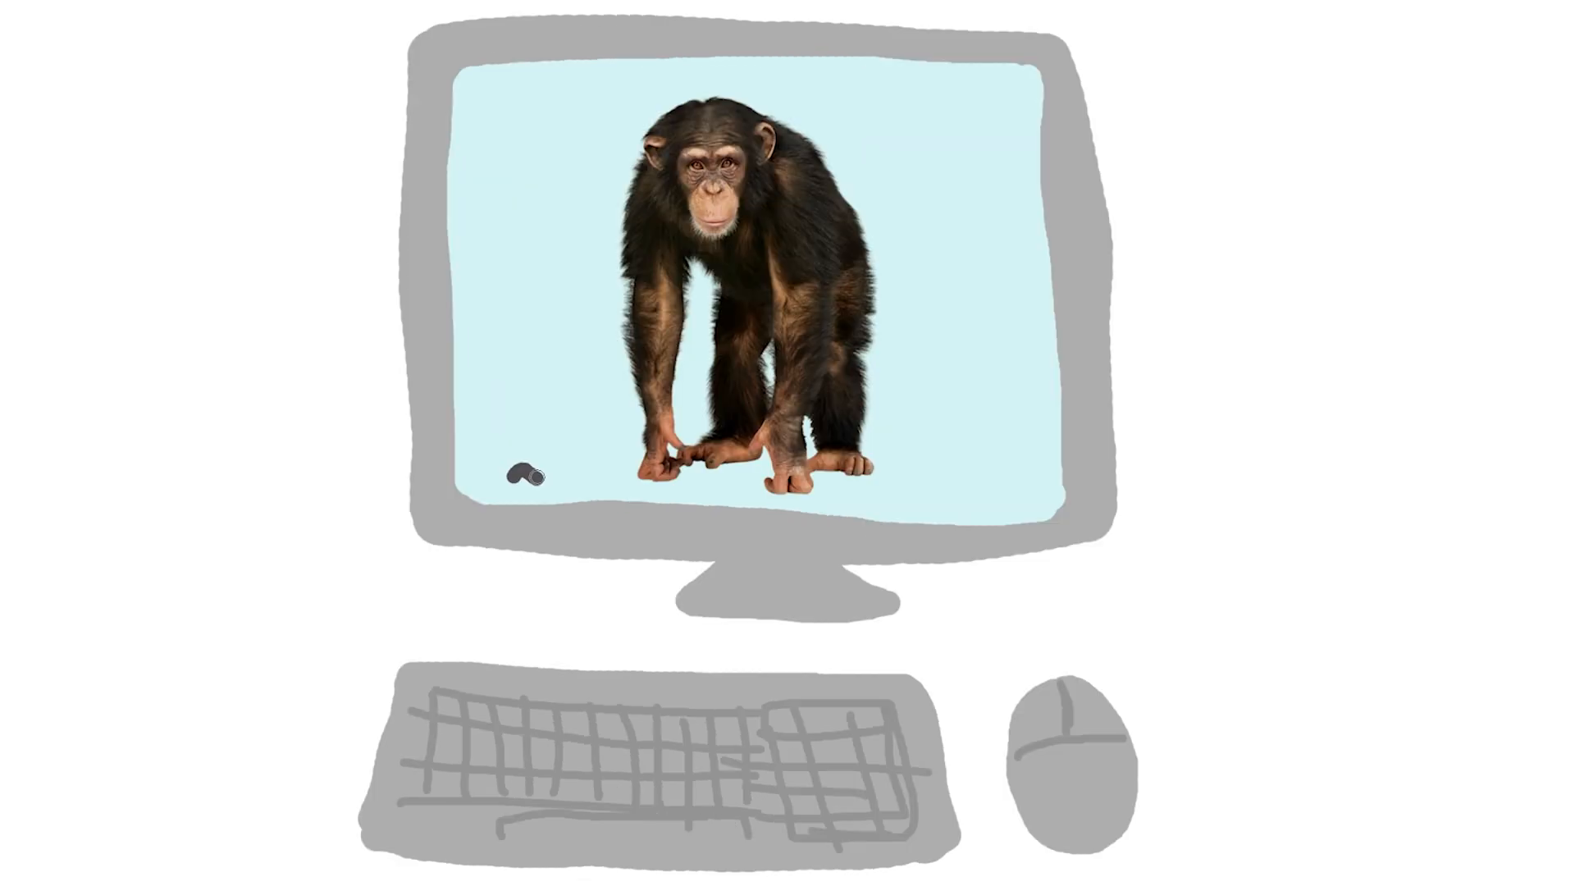
Fit the chimp photo inside the drawn computer's screen
{"action": "left_click_drag", "start_coordinate": [524, 482], "coordinate": [1005, 493]}
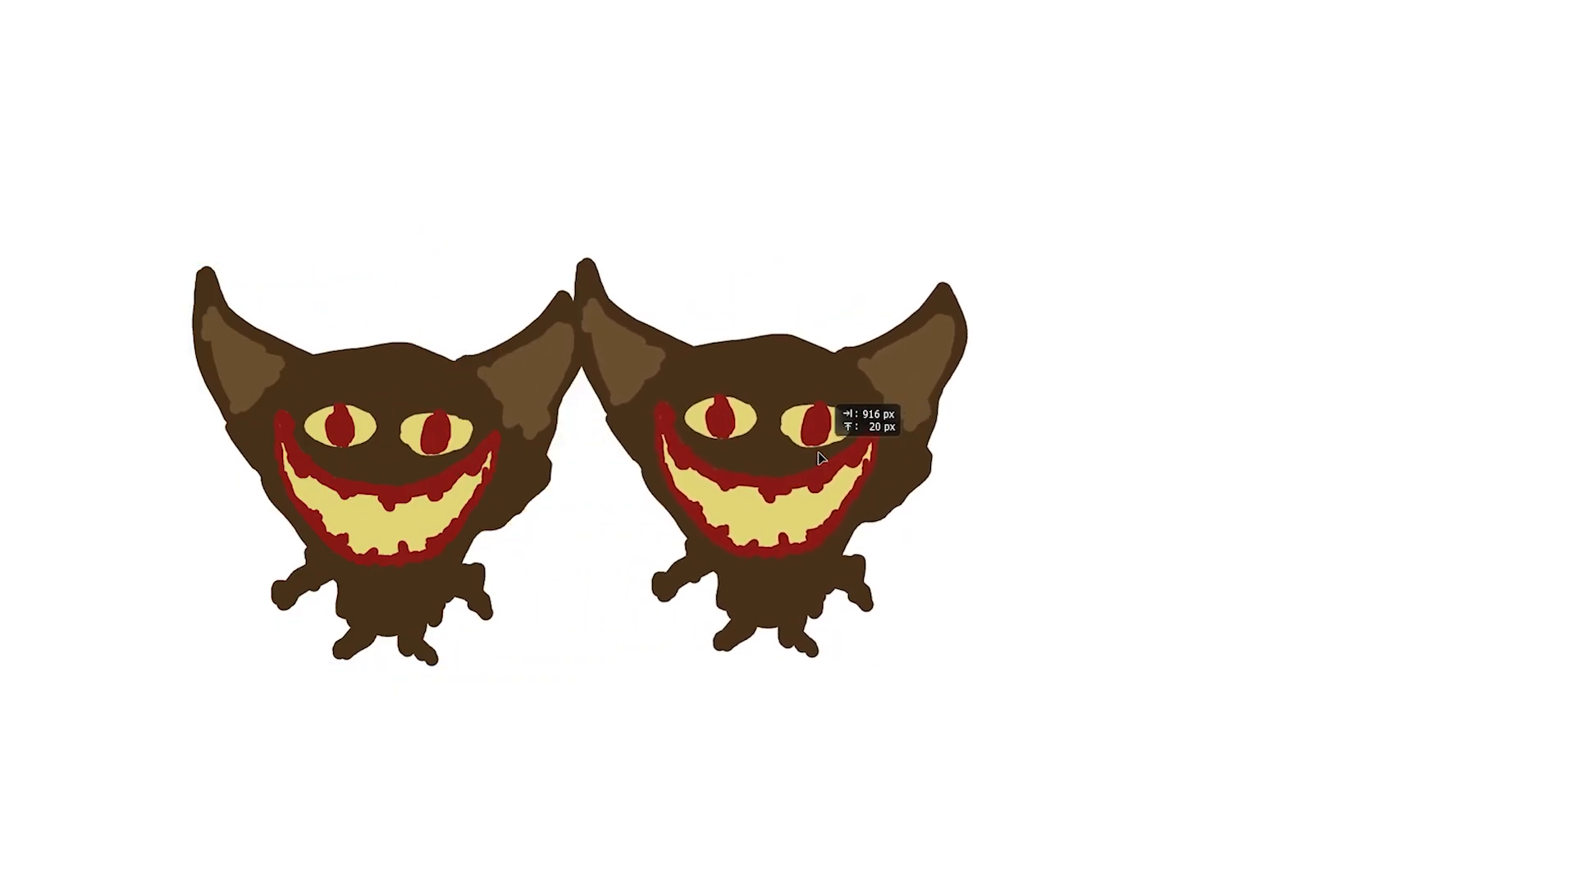
Place a goblin copy to the right, making three identical goblins in a row
{"action": "left_click_drag", "start_coordinate": [784, 473], "coordinate": [1226, 472]}
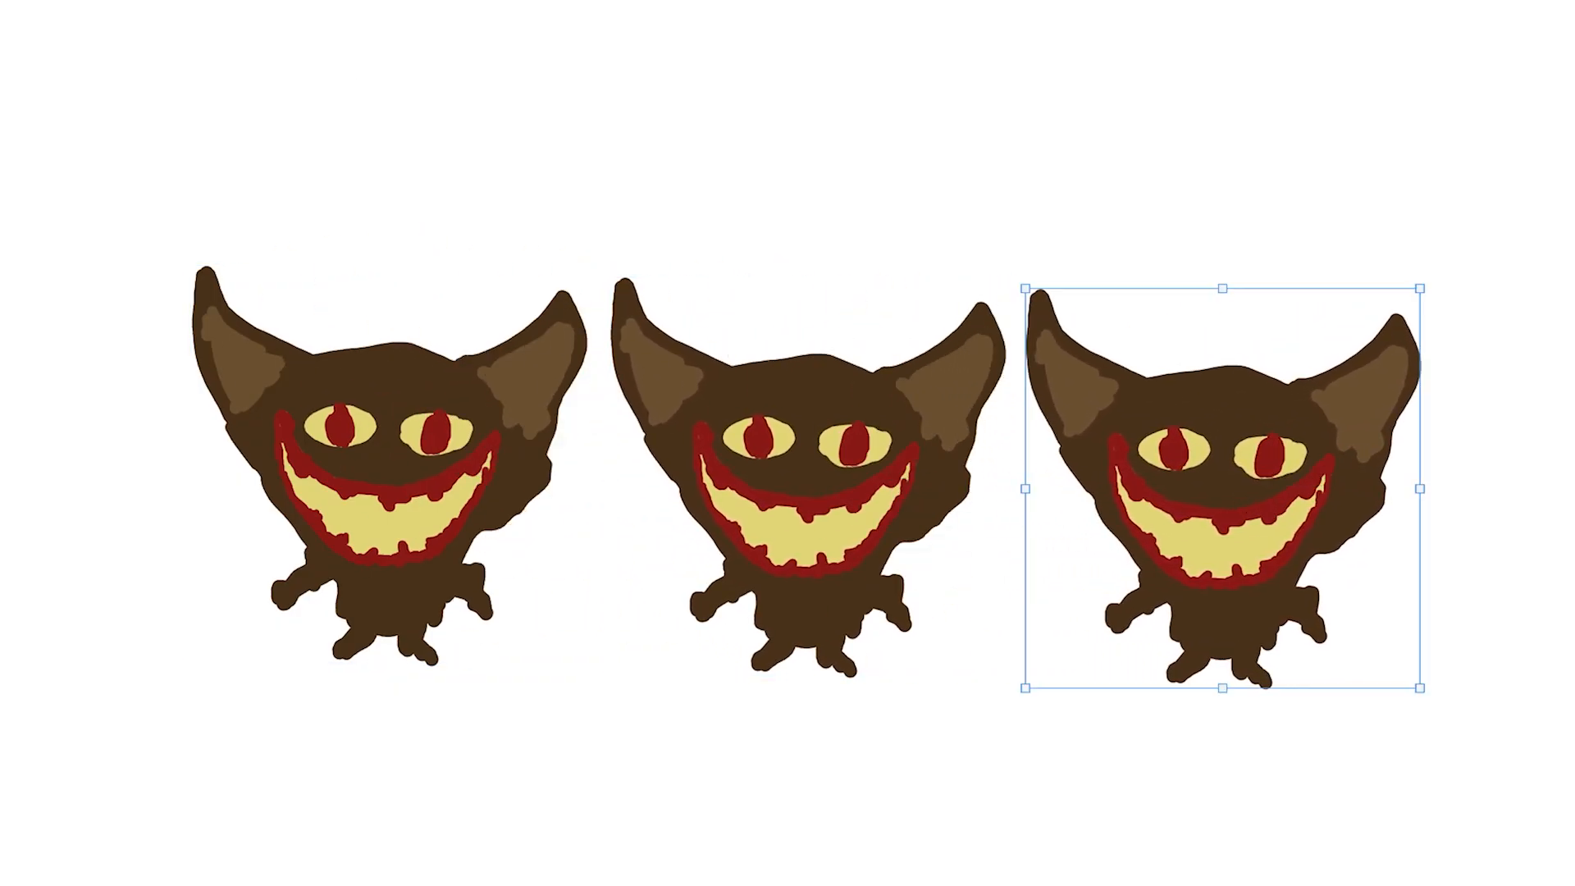